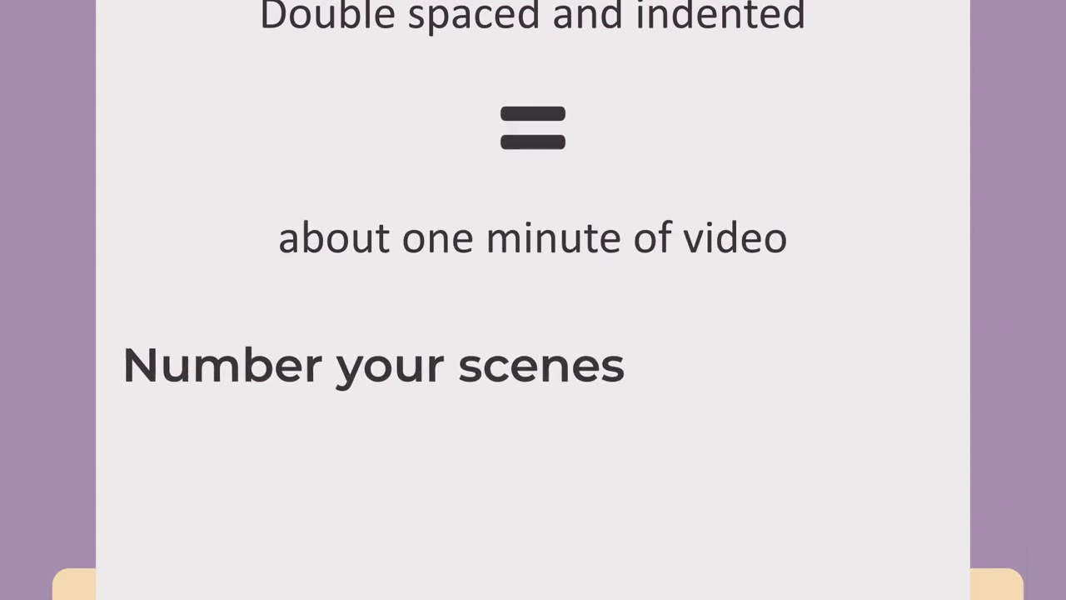
pyautogui.scroll(-3)
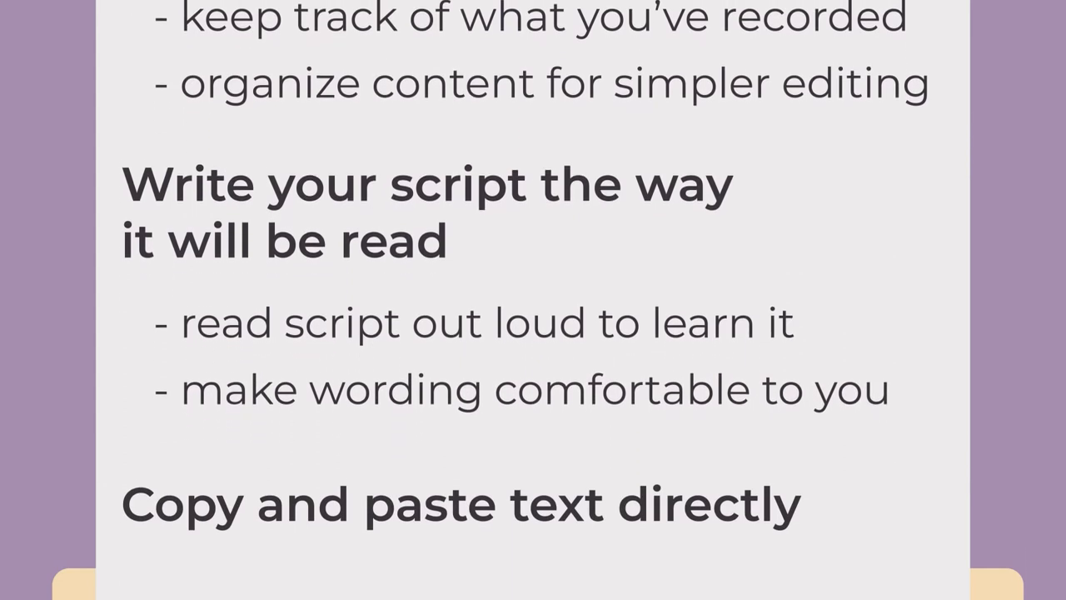
pyautogui.scroll(-3)
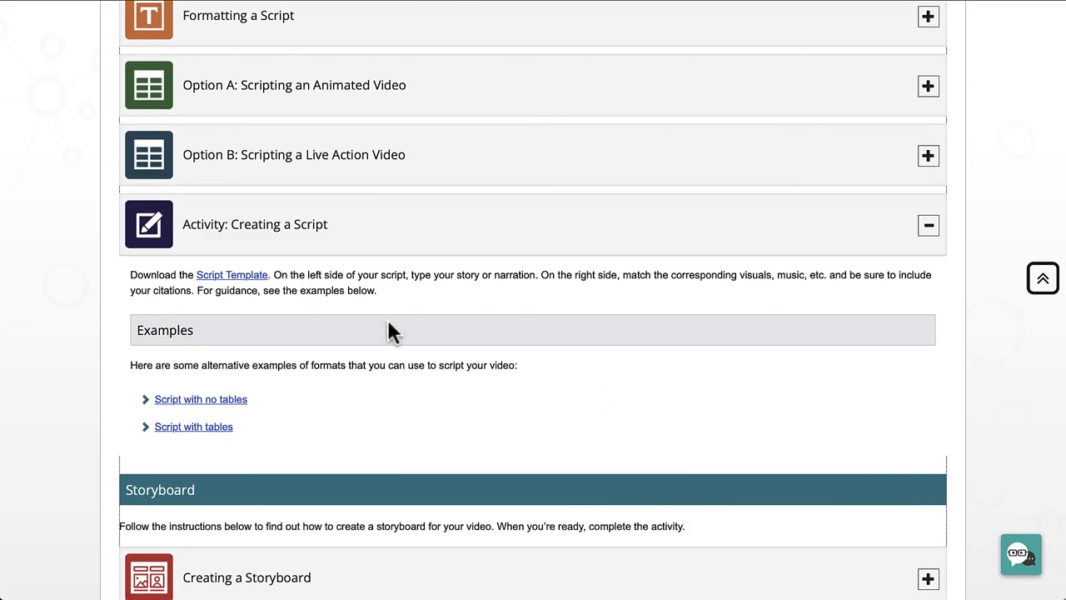
pyautogui.moveTo(254, 302)
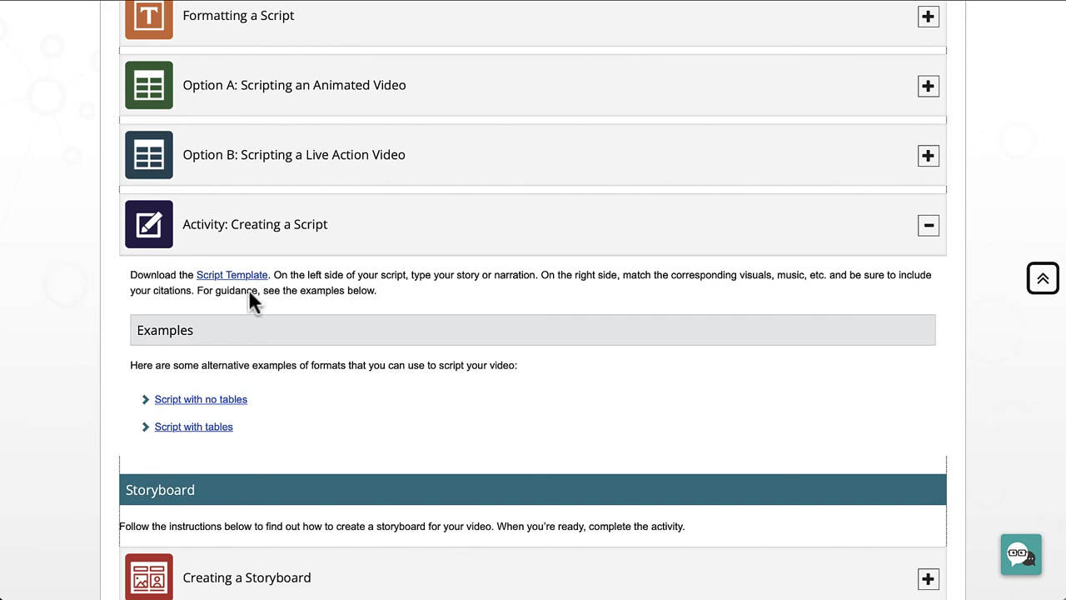
pyautogui.moveTo(201, 399)
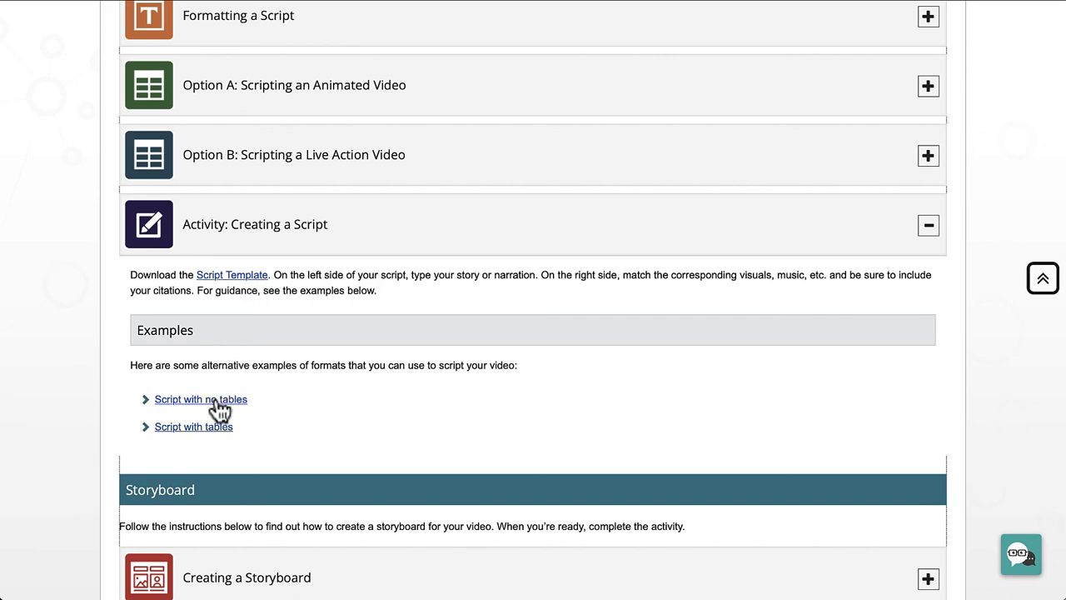